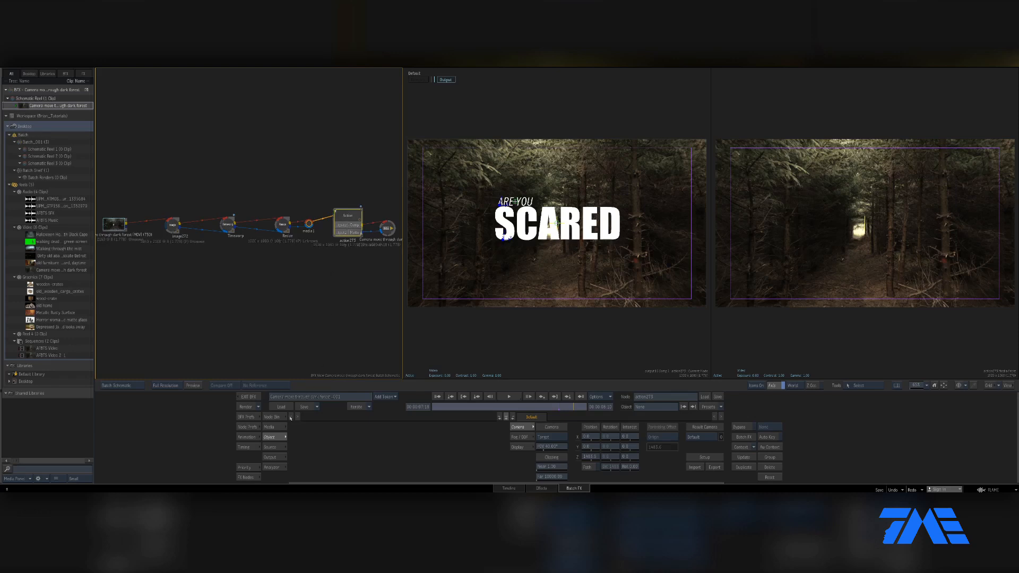
Step: Bring up the Colour Picker for one of the Something! sample text swatches
left_click(246, 477)
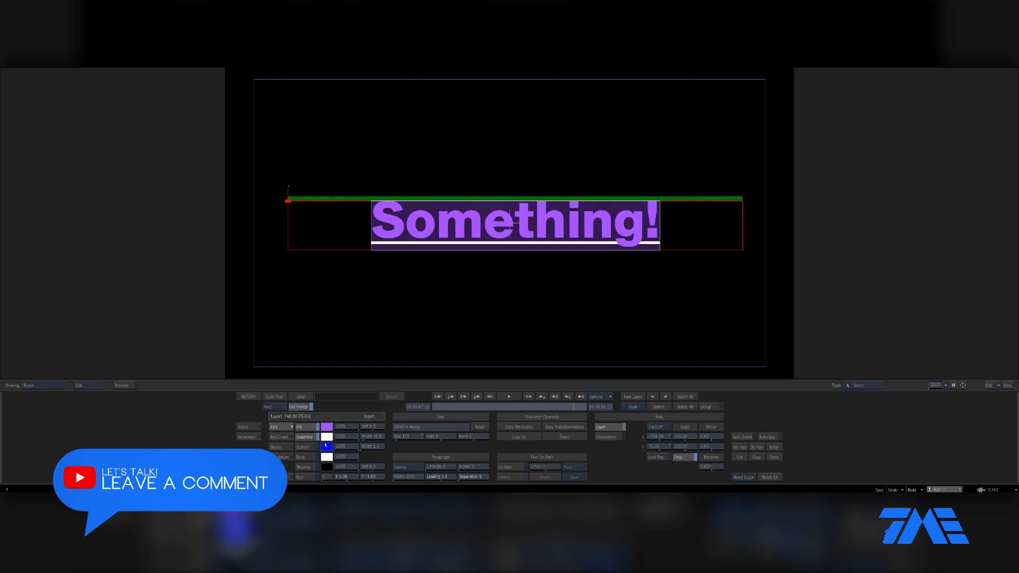
mouse_move(318, 436)
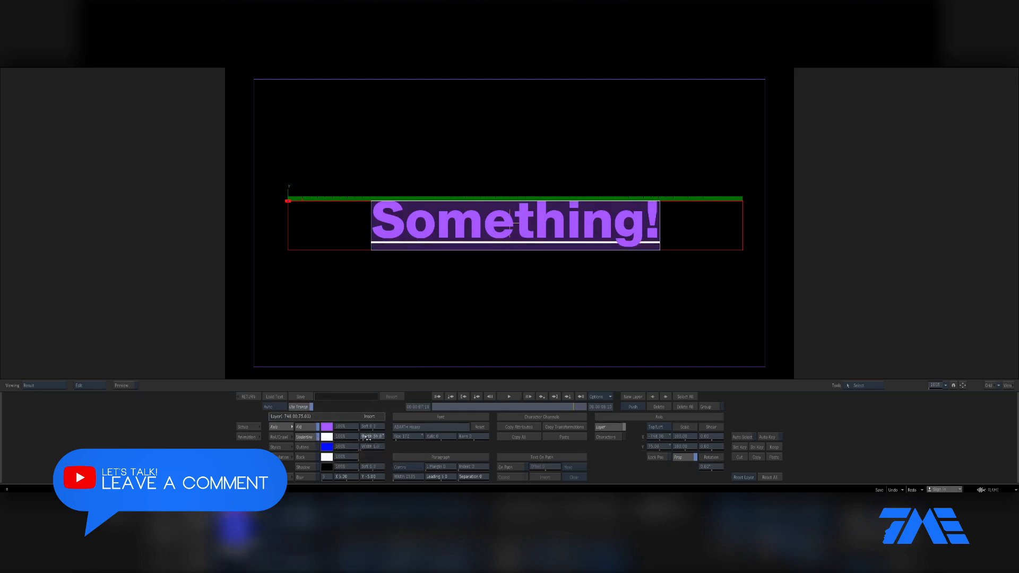
left_click(325, 447)
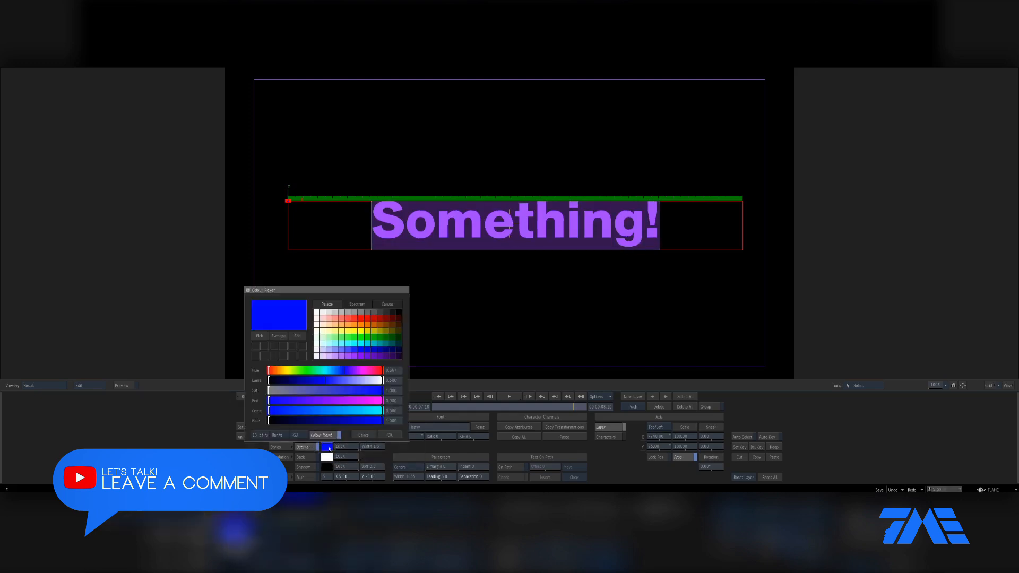
left_click(388, 434)
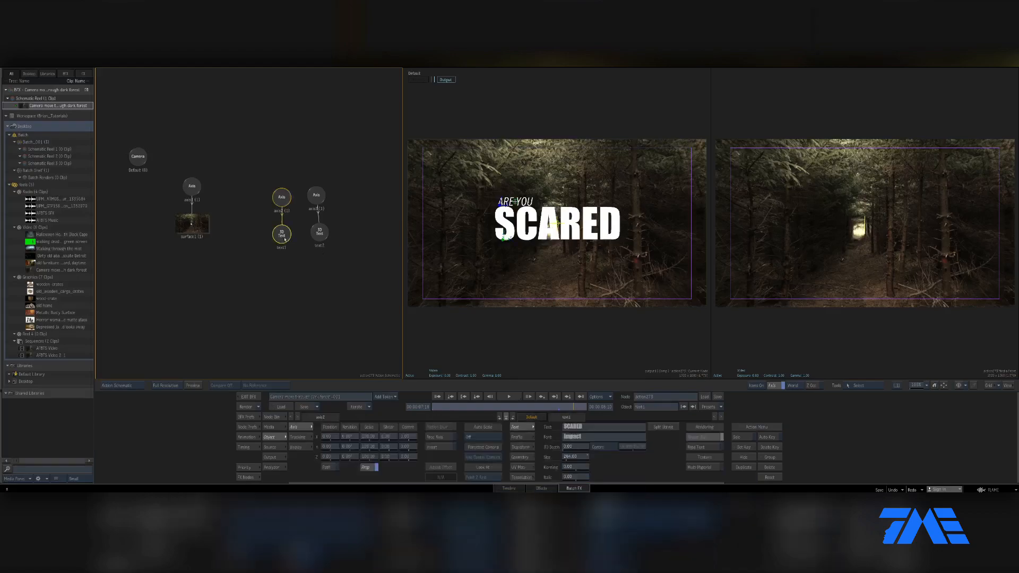
Step: Select the SCARED text node in the Action schematic to show its Impact font settings
left_click(281, 235)
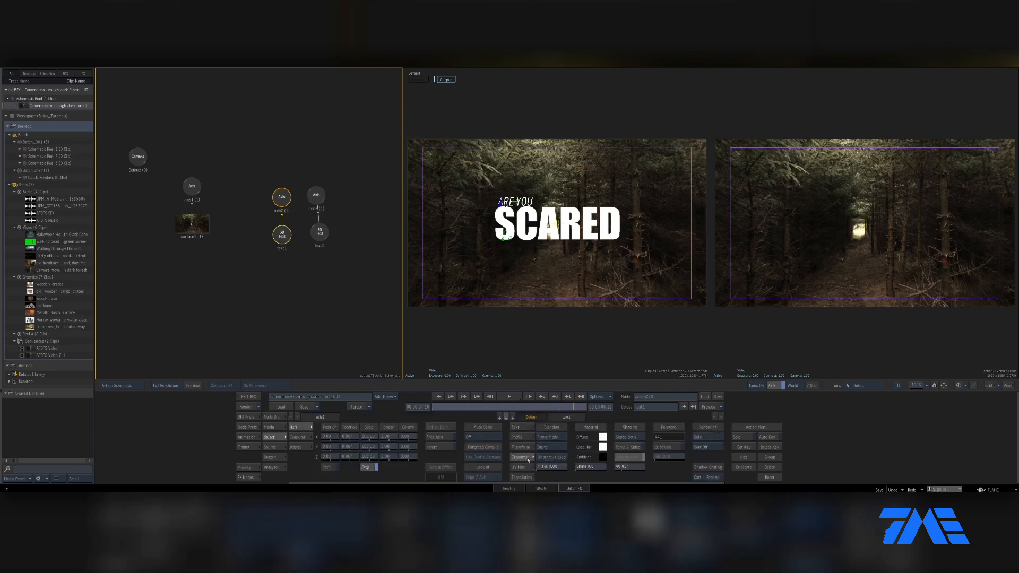
left_click(602, 436)
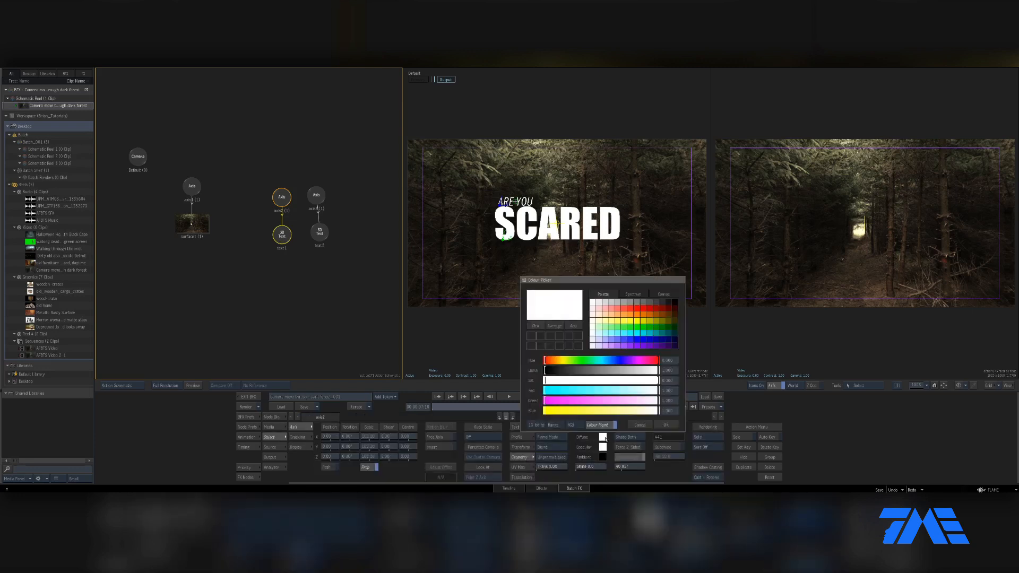
left_click(664, 424)
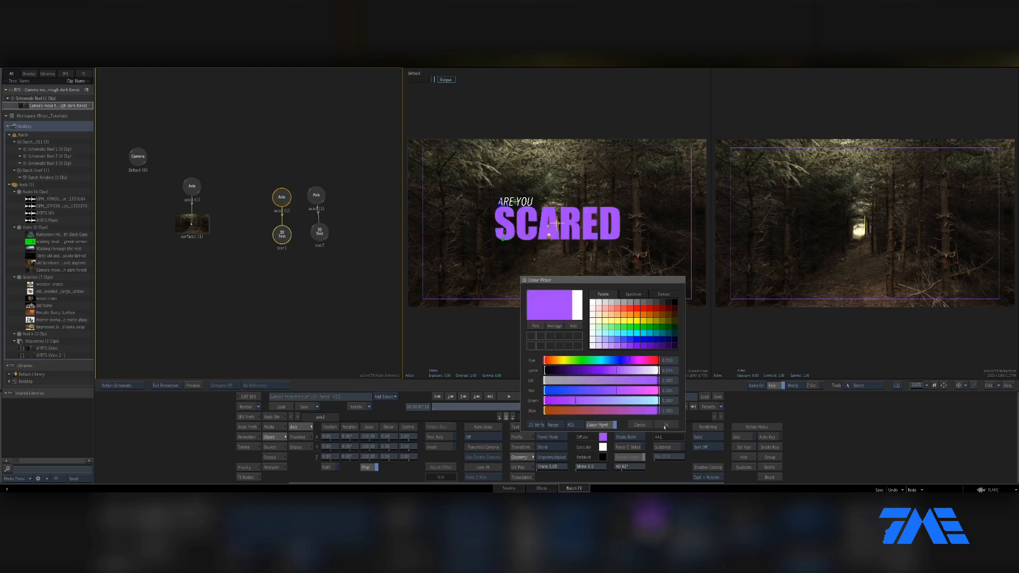
left_click(665, 425)
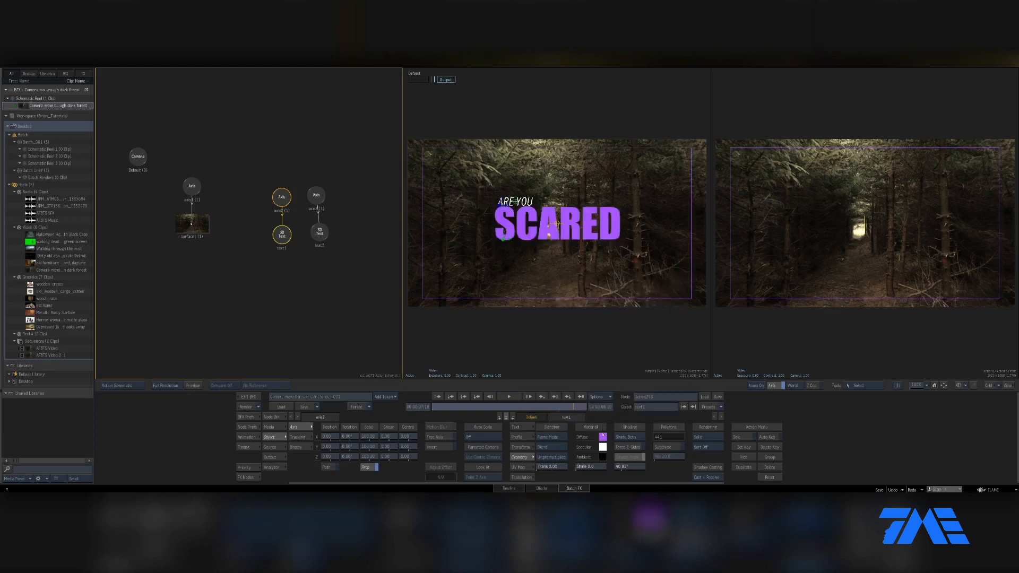
left_click(601, 436)
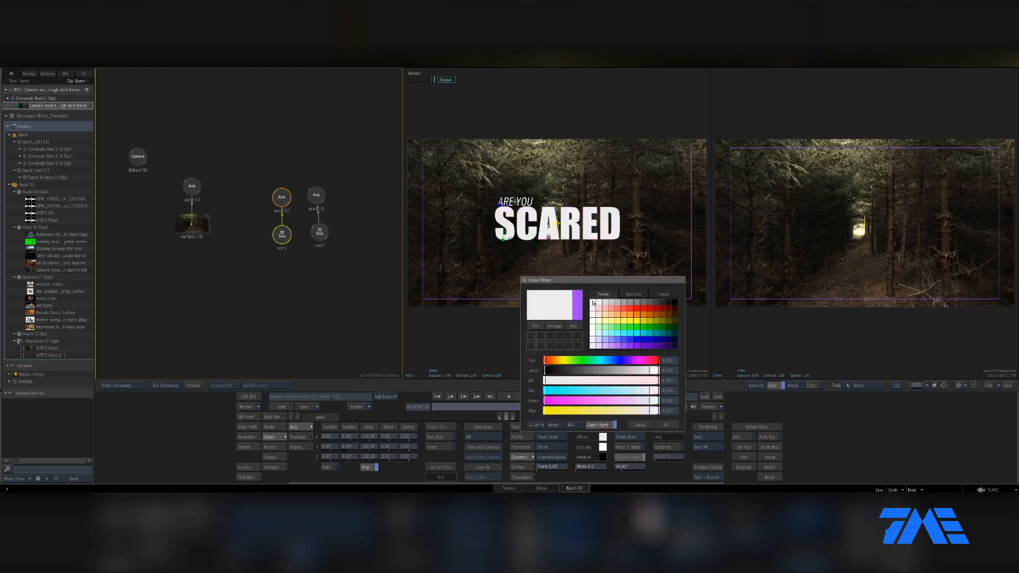
left_click(664, 424)
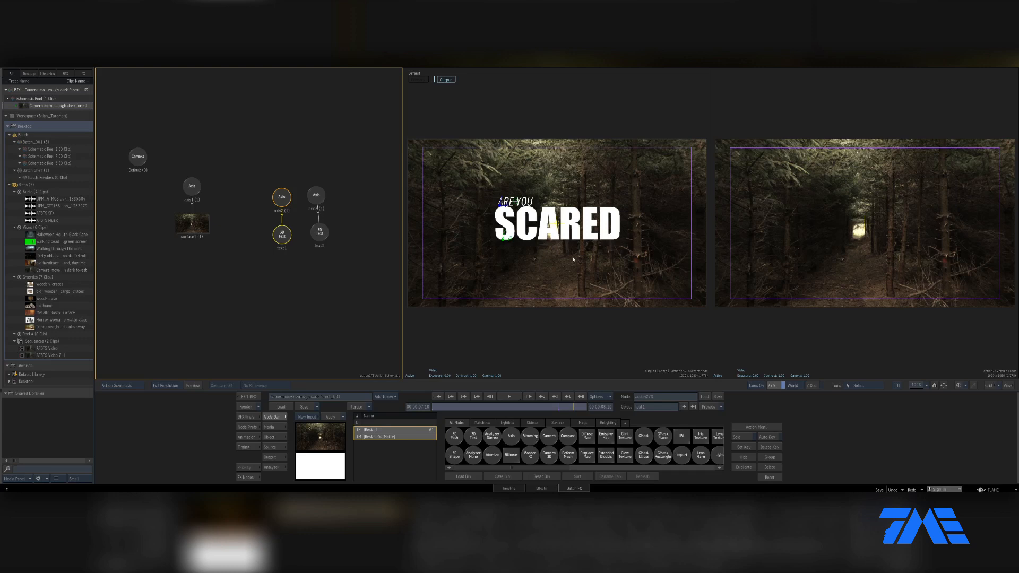
mouse_move(575, 430)
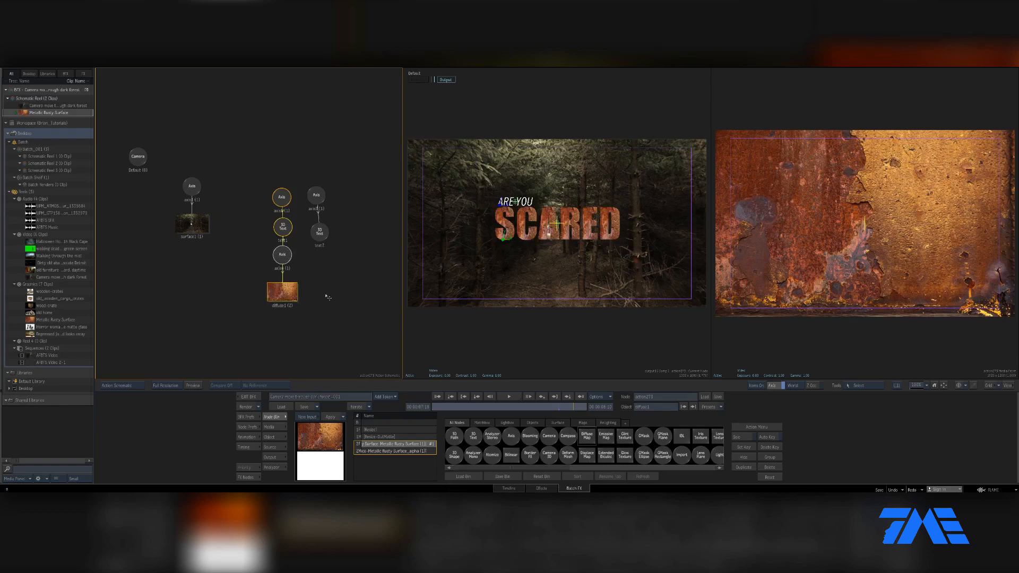
mouse_move(331, 300)
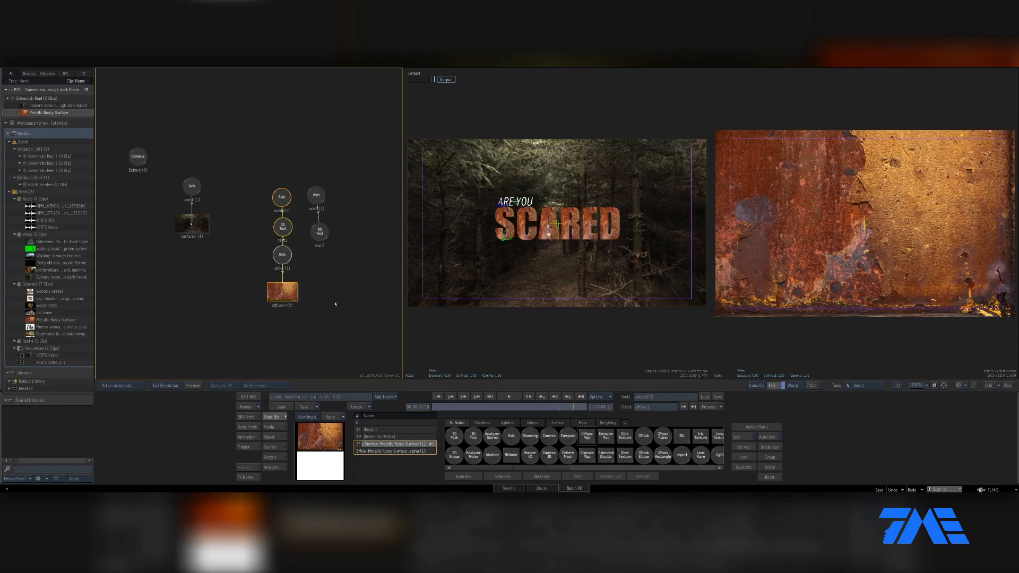
mouse_move(308, 294)
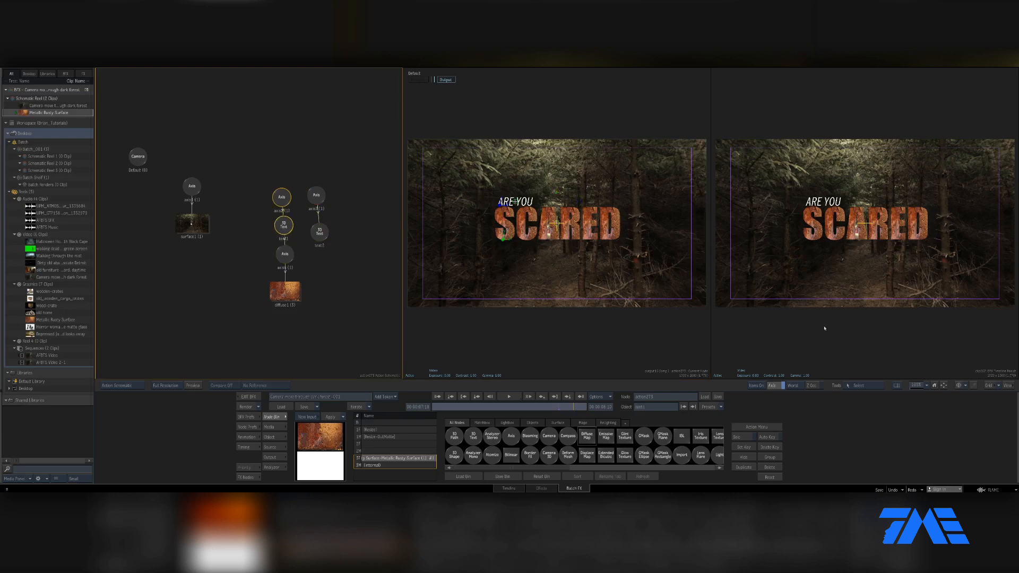
mouse_move(309, 334)
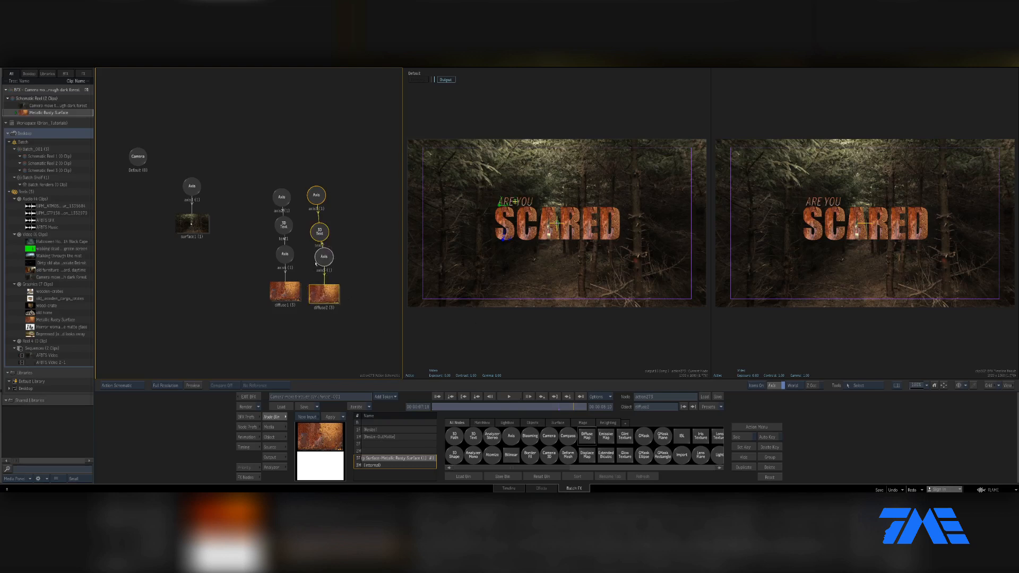
Step: Place the duplicated rusty diffuse map beside the original under the ARE YOU branch
left_click(284, 288)
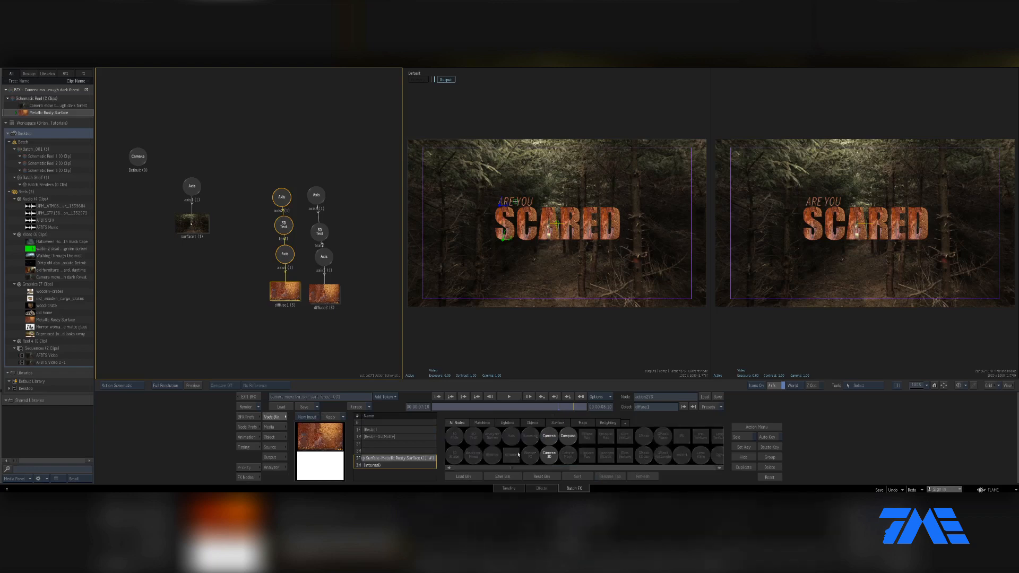
Step: Add a Colour Correct node from the colour tools beneath the first diffuse map
left_click(609, 423)
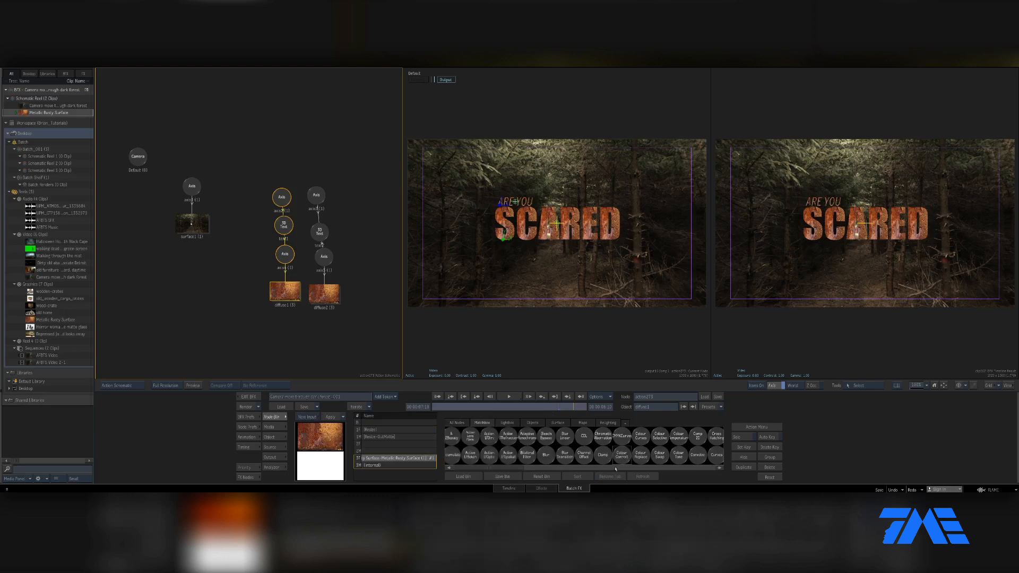
left_click(621, 455)
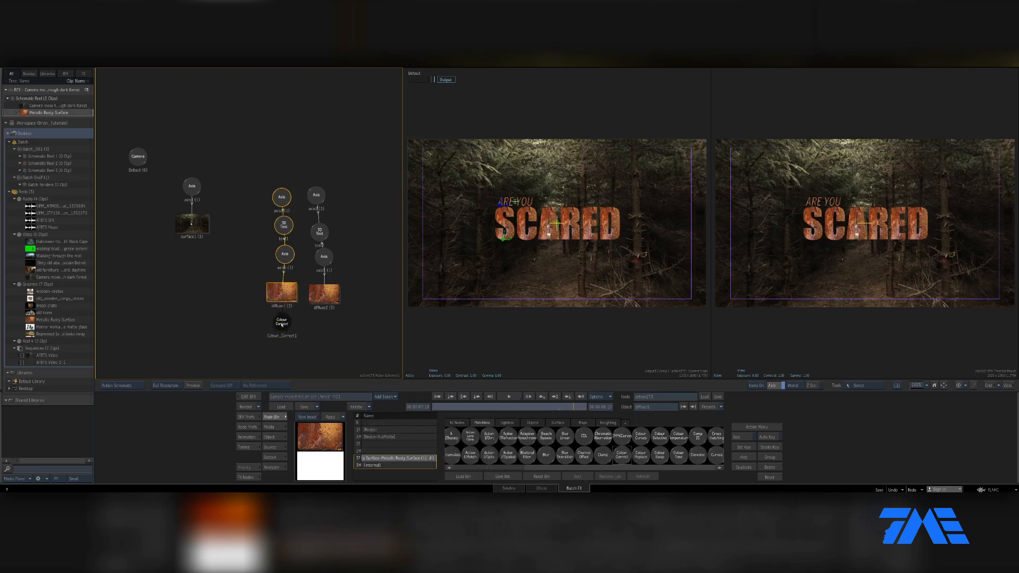
left_click(282, 323)
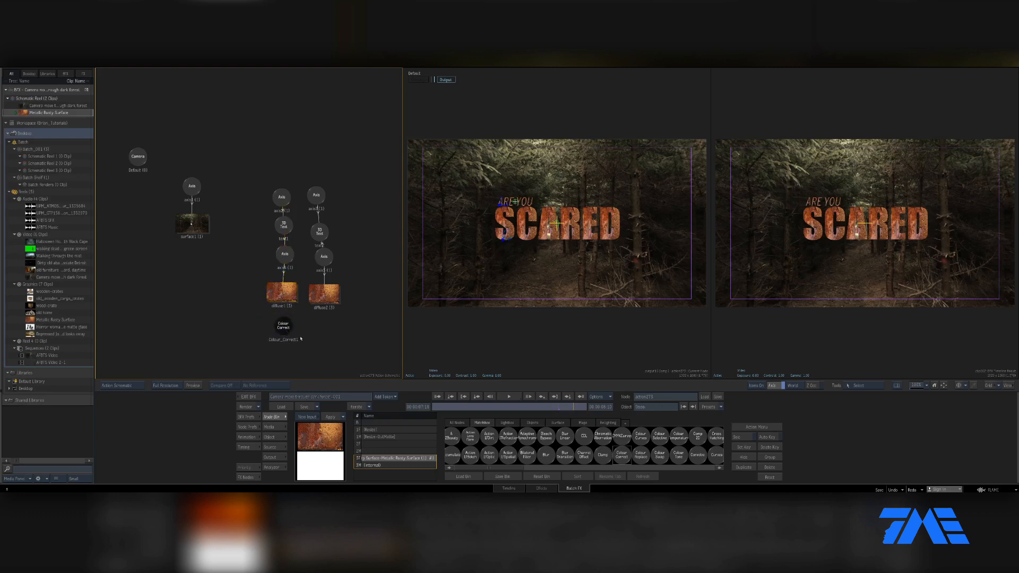
left_click(281, 294)
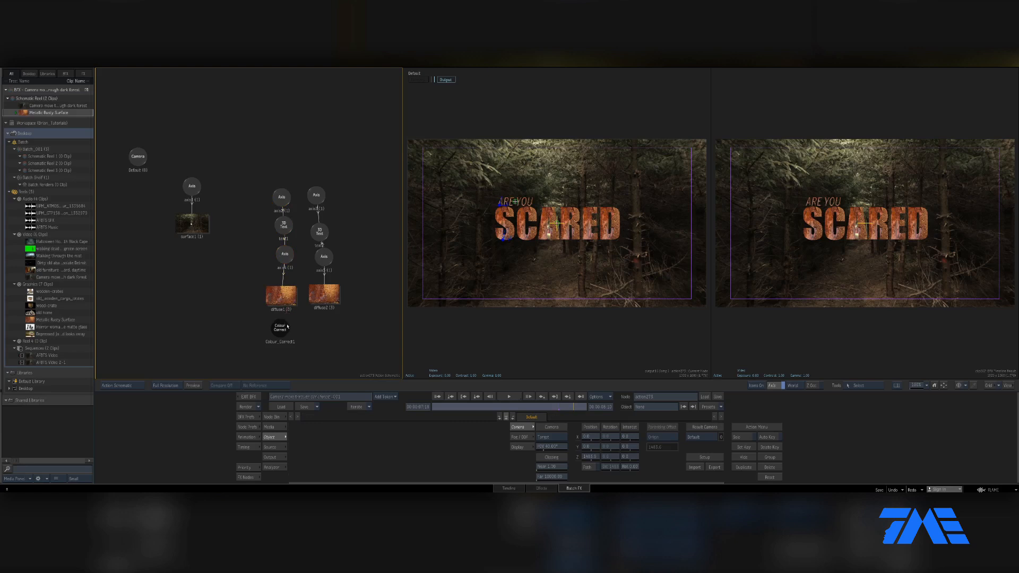
Step: Wire diffuse1 into the Colour Correct node so the rust gets desaturated
left_click(280, 328)
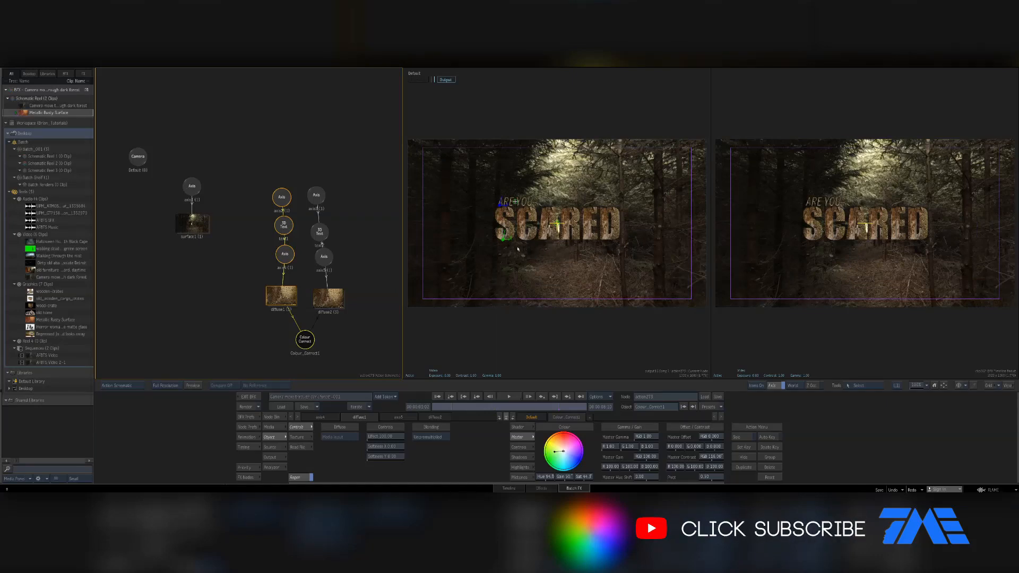
mouse_move(566, 265)
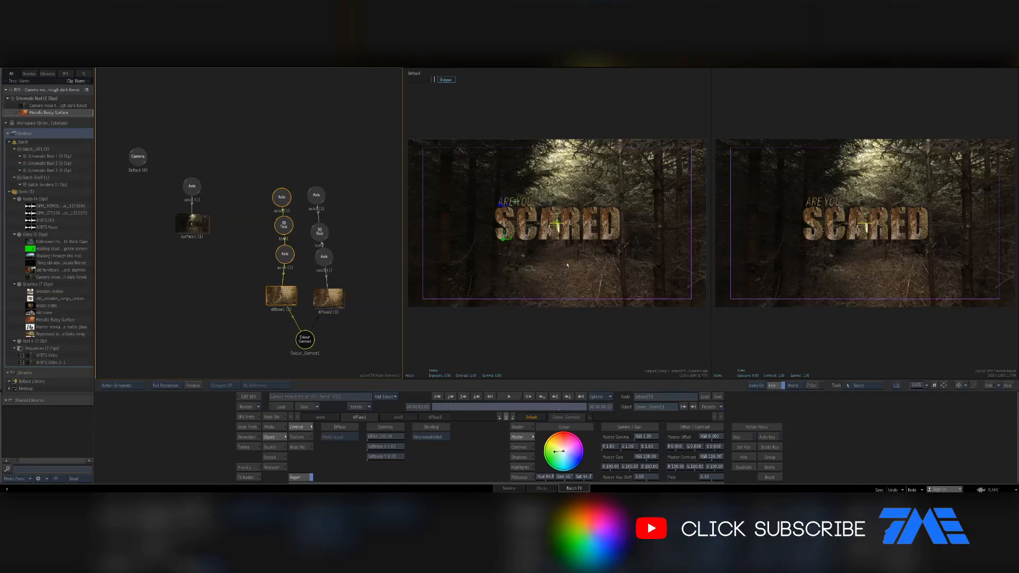